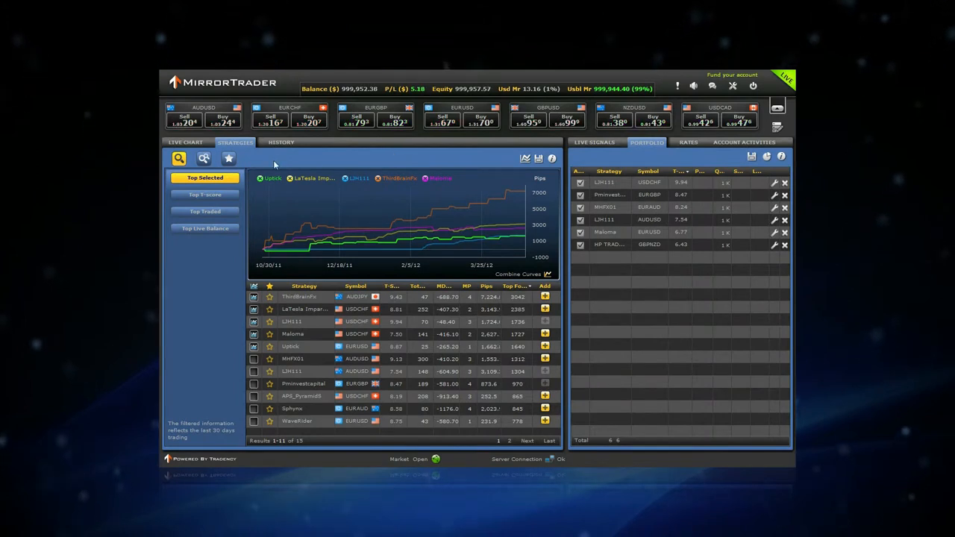
Switch from the Strategies view to the EUR/USD hourly Live Chart with open trades.
left_click(185, 142)
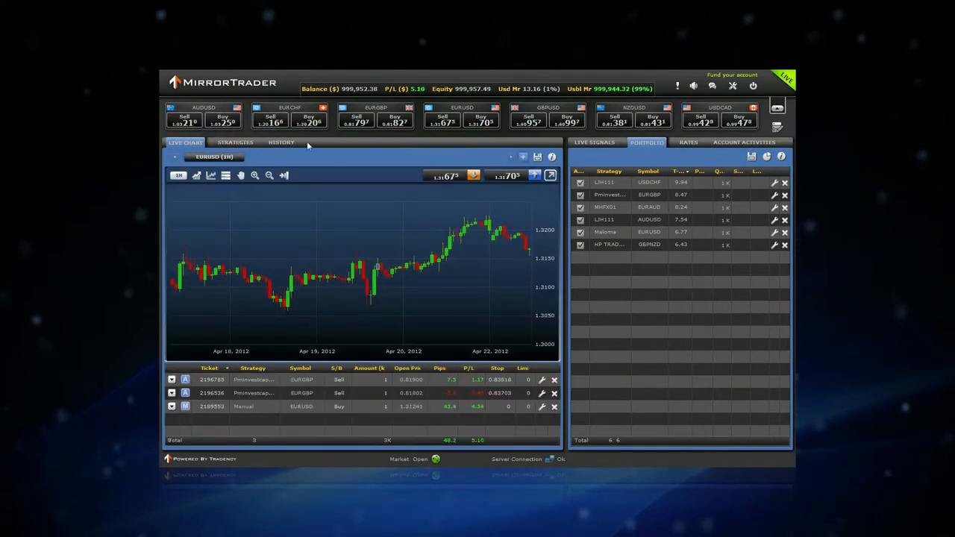
Add Bollinger Bands and ADX to the EUR/USD chart and show Live Signals.
left_click(593, 143)
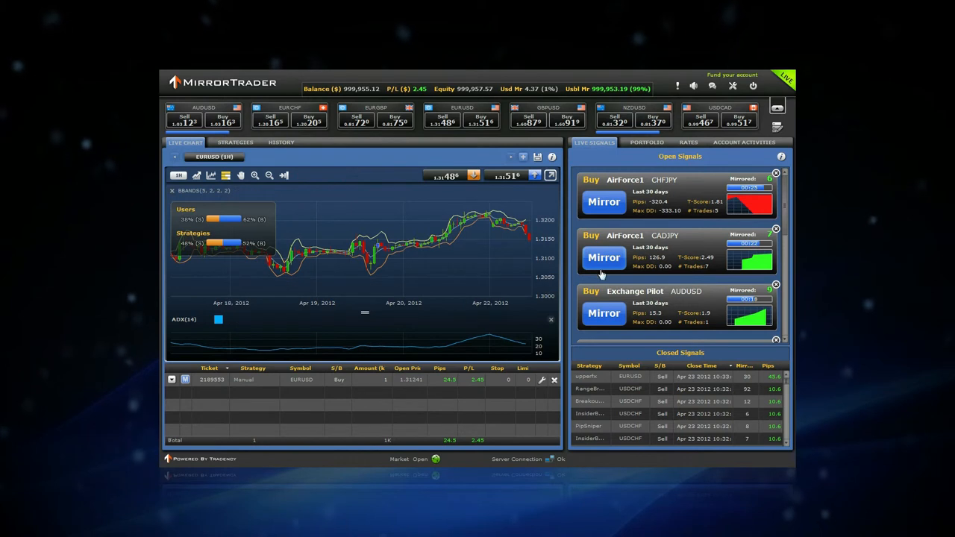
Mirror the AirForce1 CADJPY buy signal and dismiss the order-sent confirmation.
left_click(604, 257)
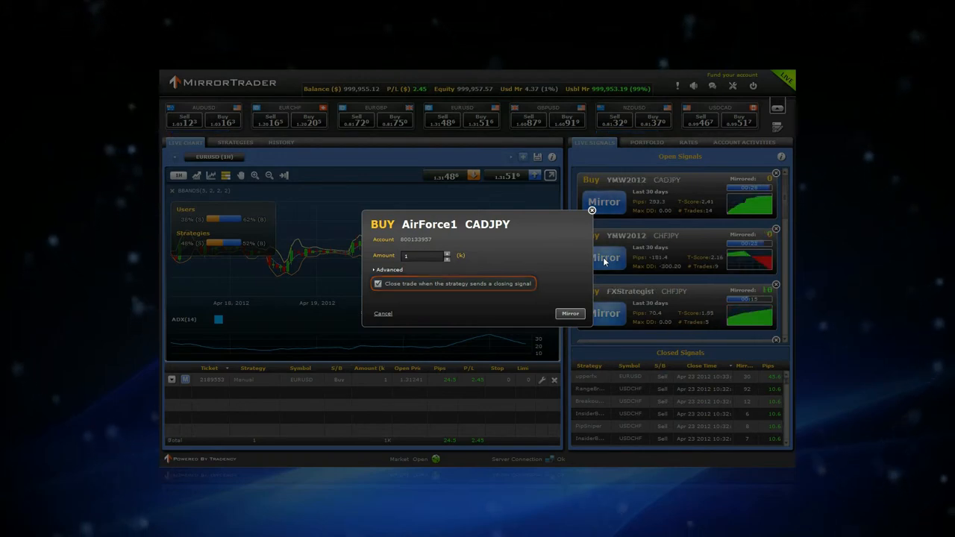
left_click(569, 313)
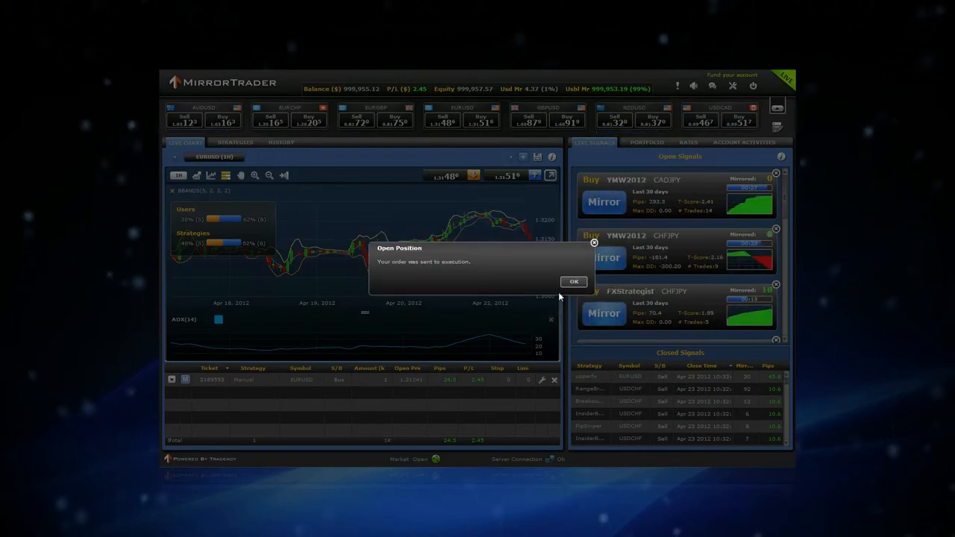
left_click(573, 281)
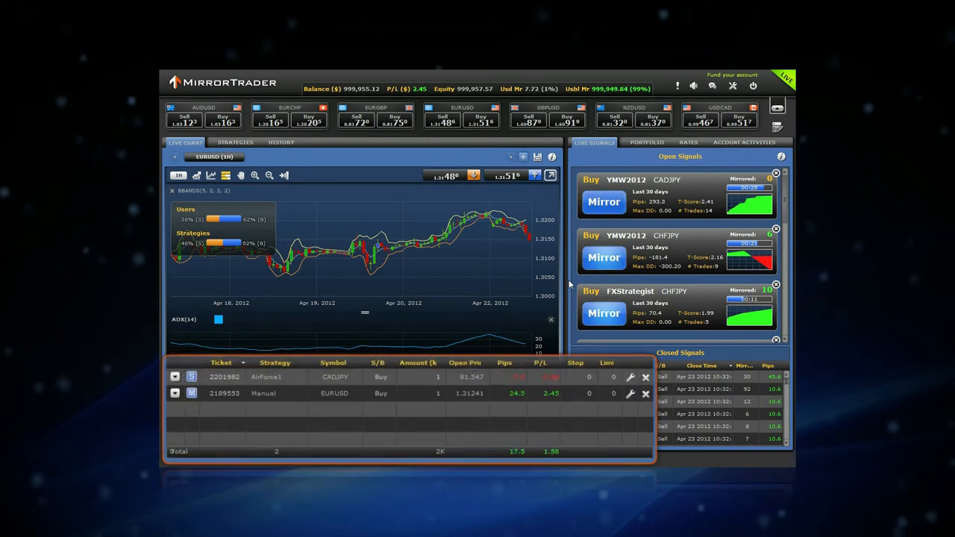